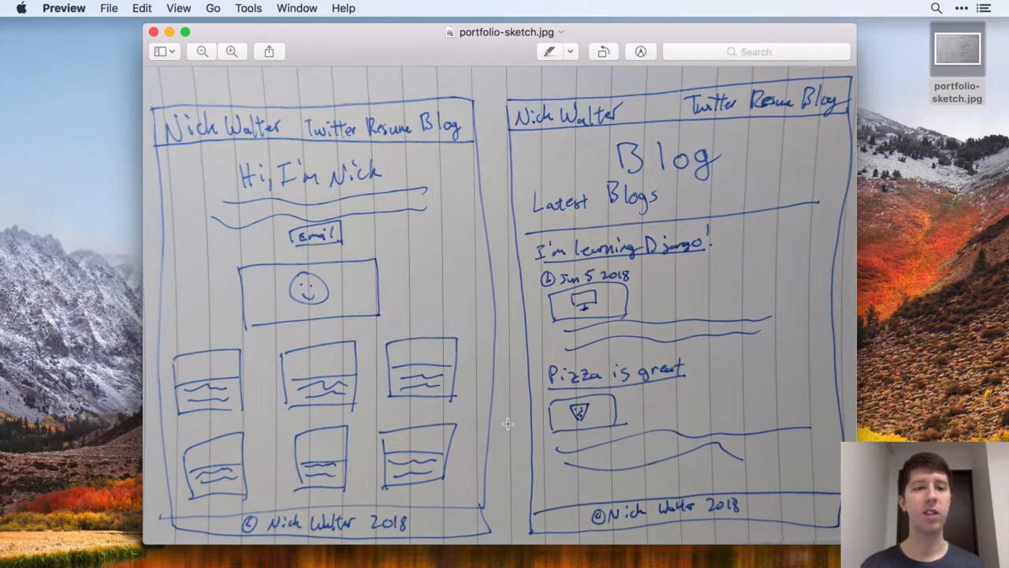
Launch Terminal via Spotlight over the Preview window
key("cmd+space")
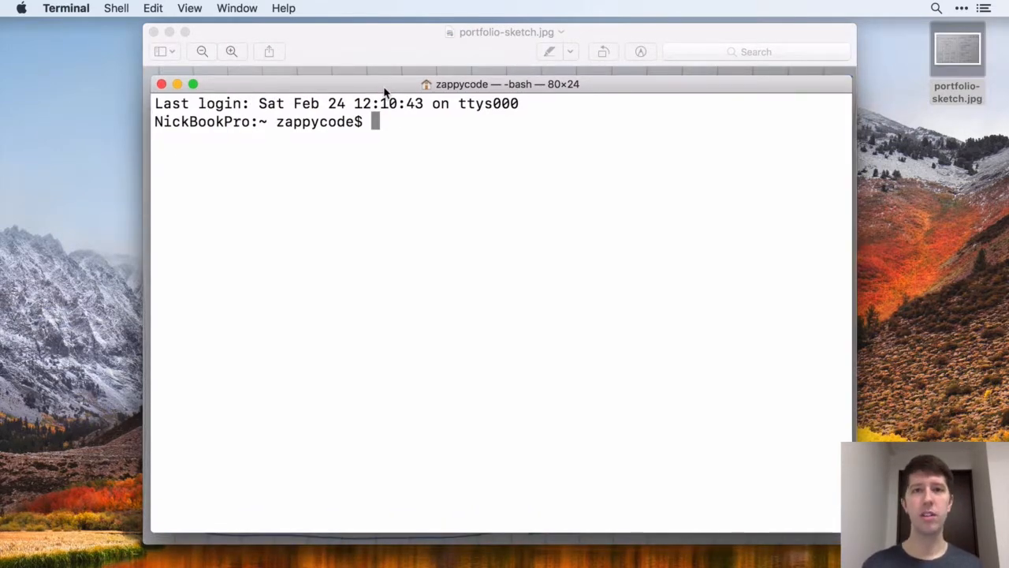
Run 'pip3 install virtualenv', then begin the virtualenv command at the Desktop prompt
type("pip")
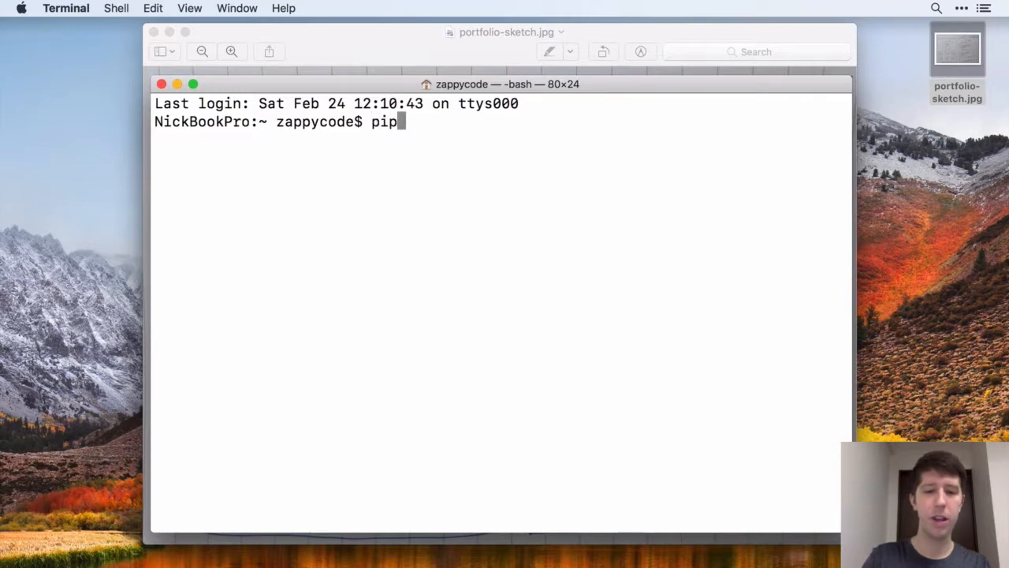
type("3 install")
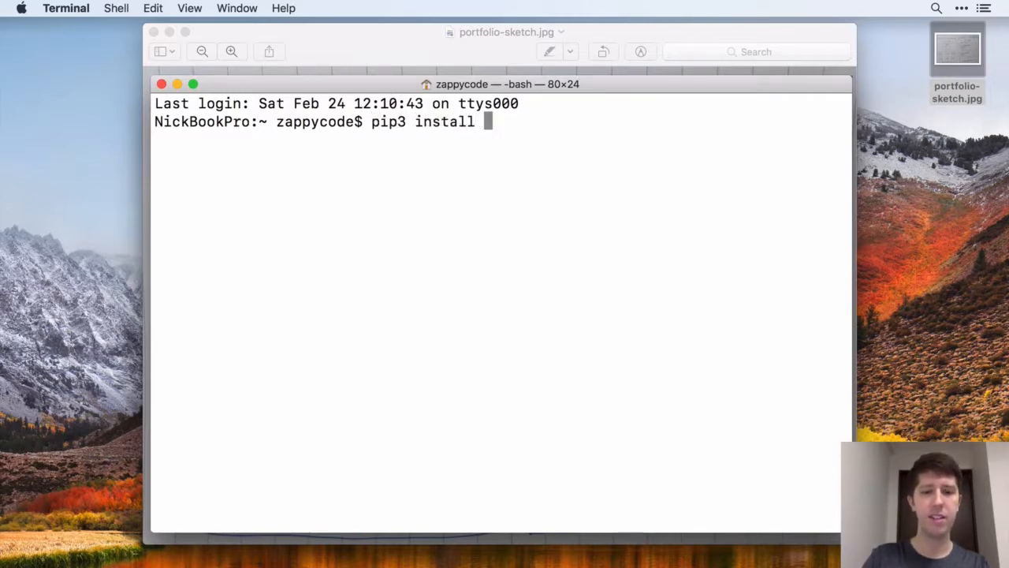
type("virtual")
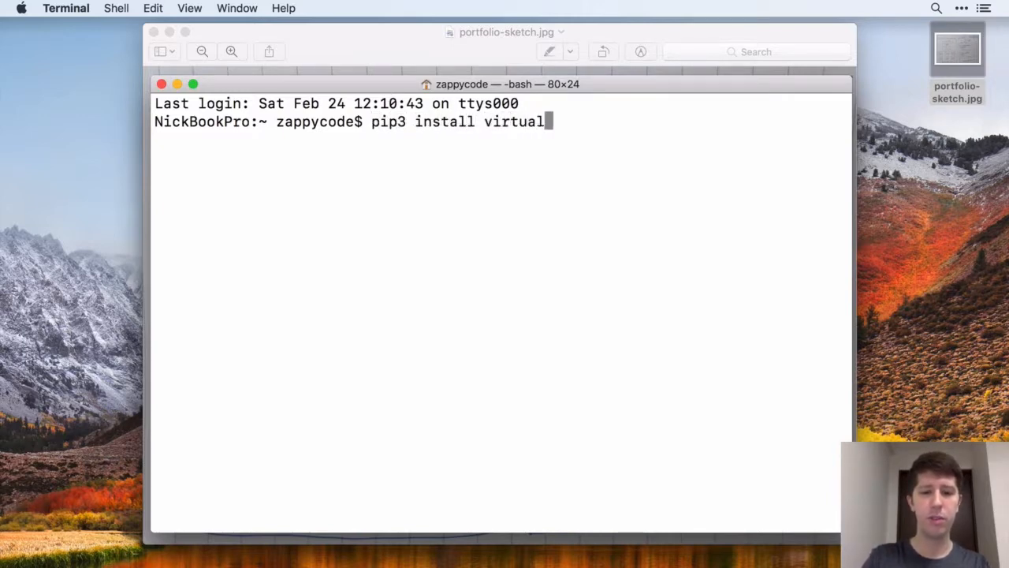
type("env")
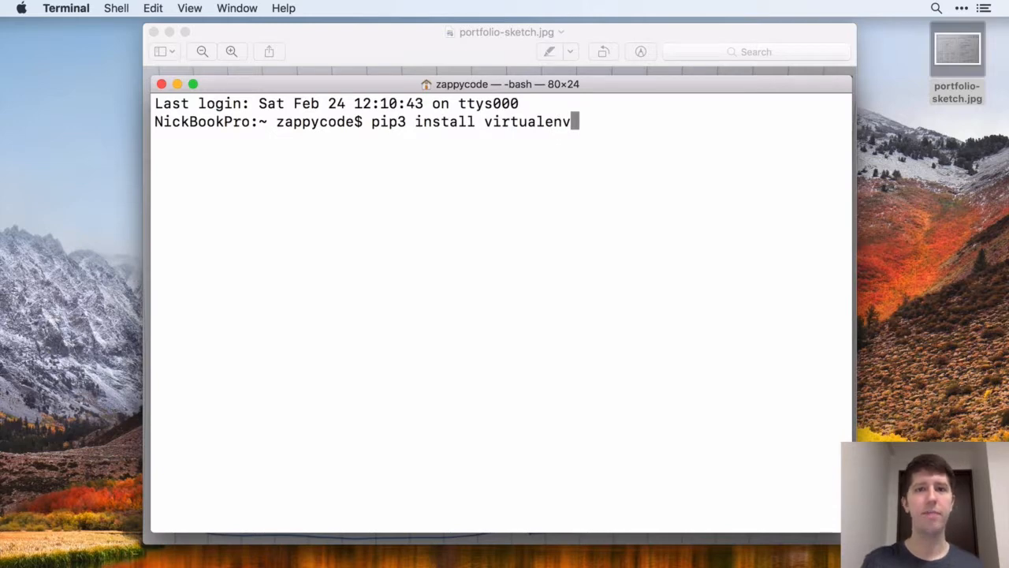
key("Return")
type("cd Desktop/")
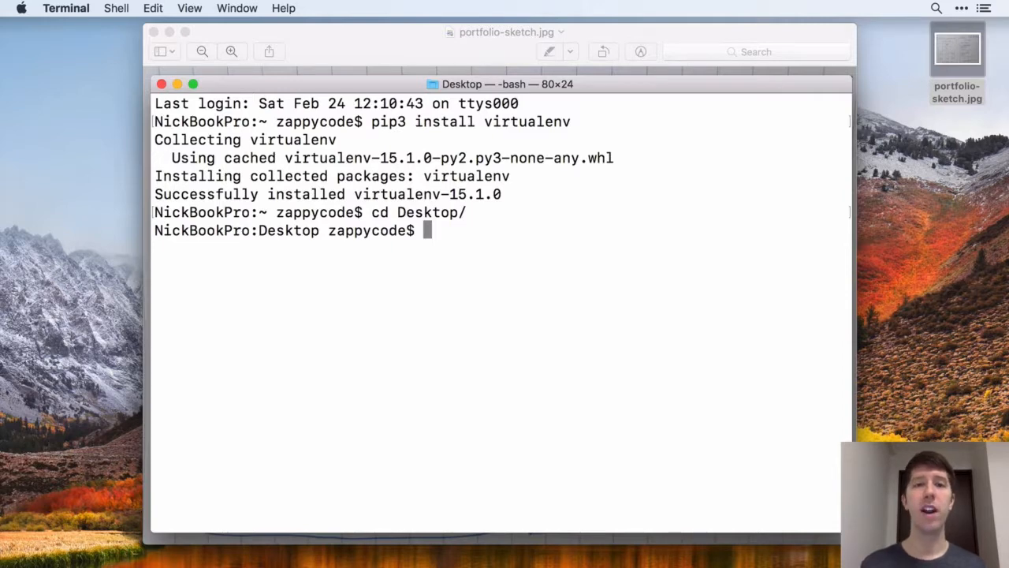
type("virtualenv")
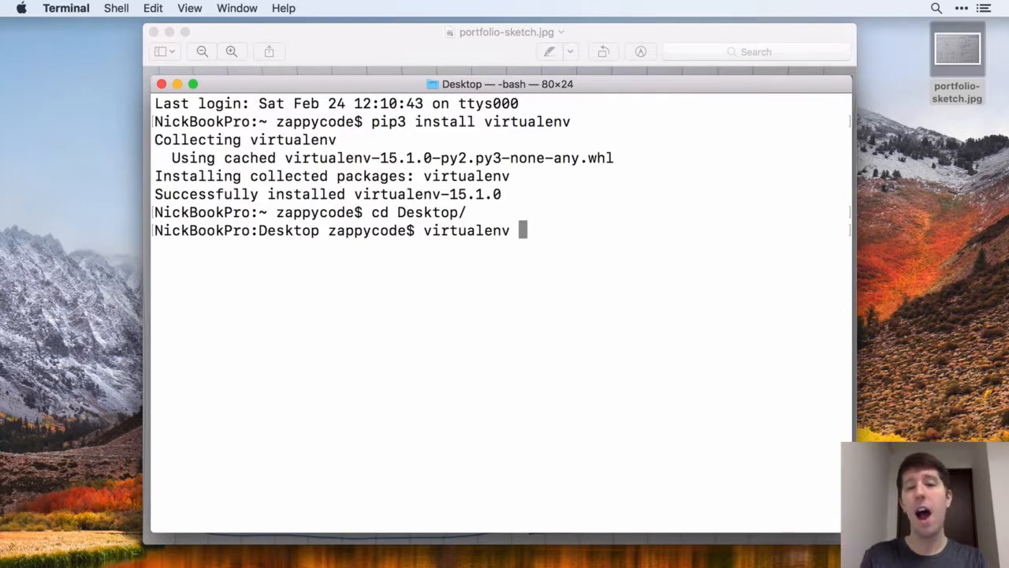
Run 'virtualenv myvenv' to create the myvenv environment on the Desktop
type("myven")
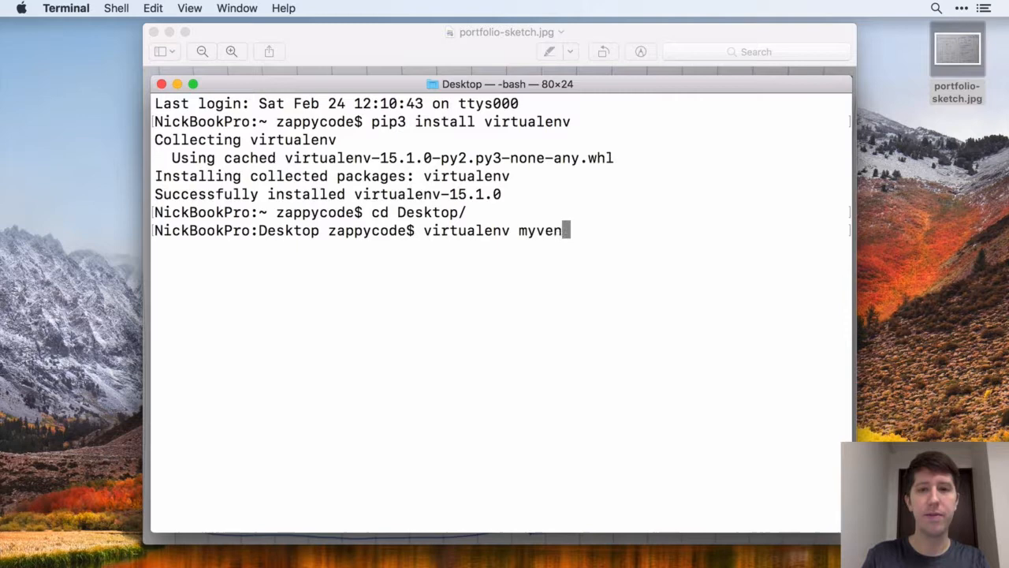
type("v")
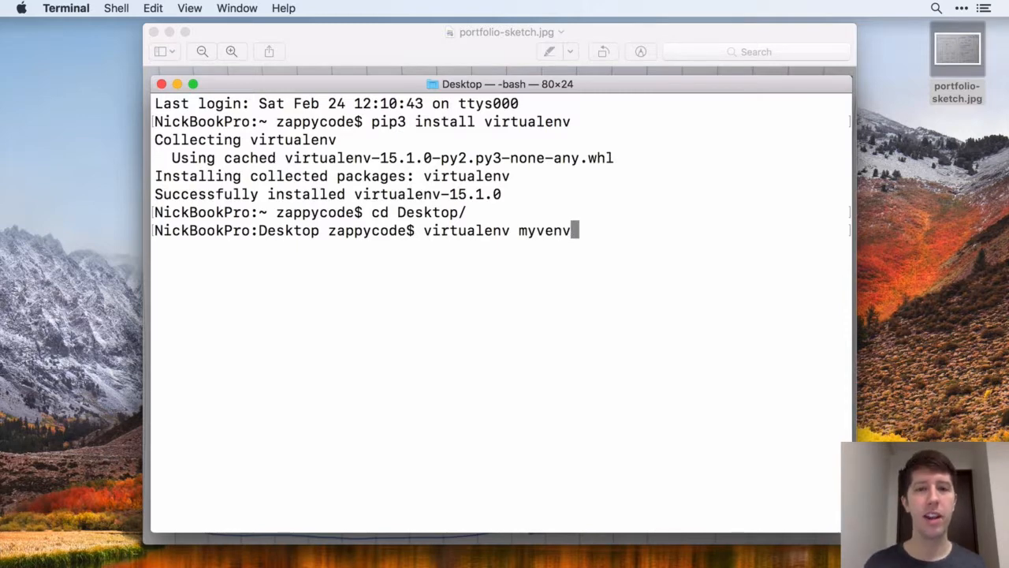
key("Return")
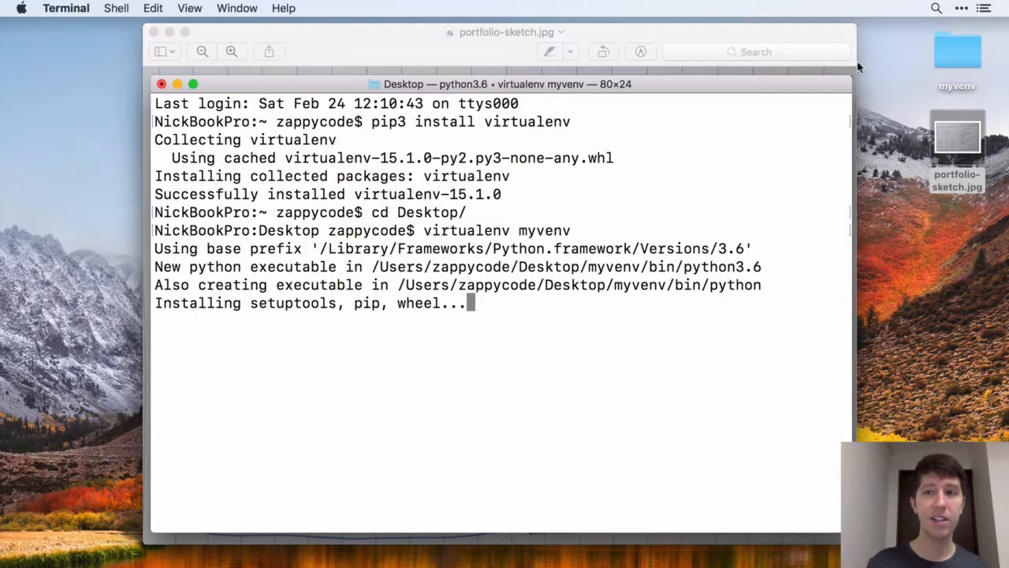
mouse_move(976, 203)
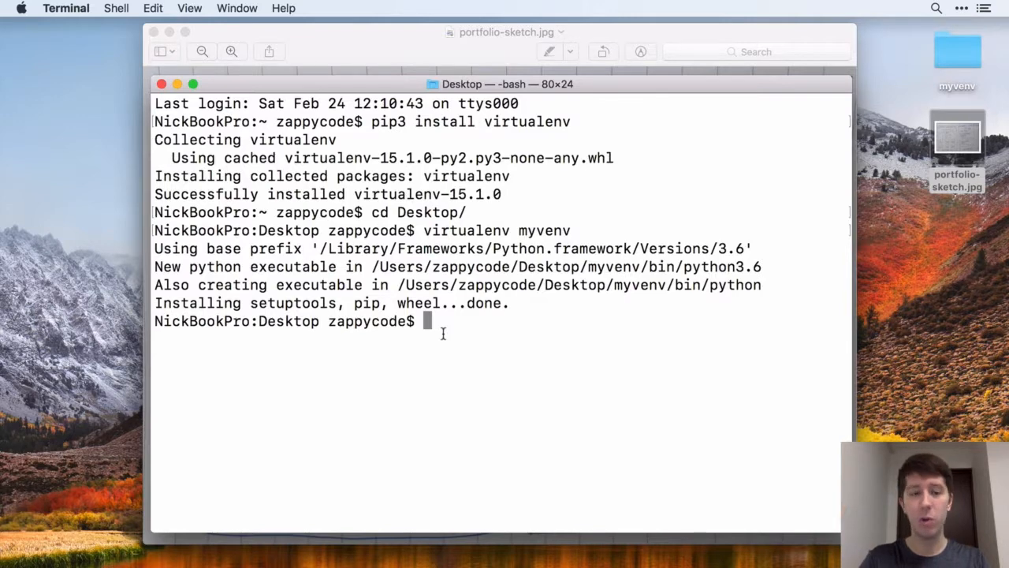
Run 'source myvenv/bin/activate' to activate the myvenv environment
type("source")
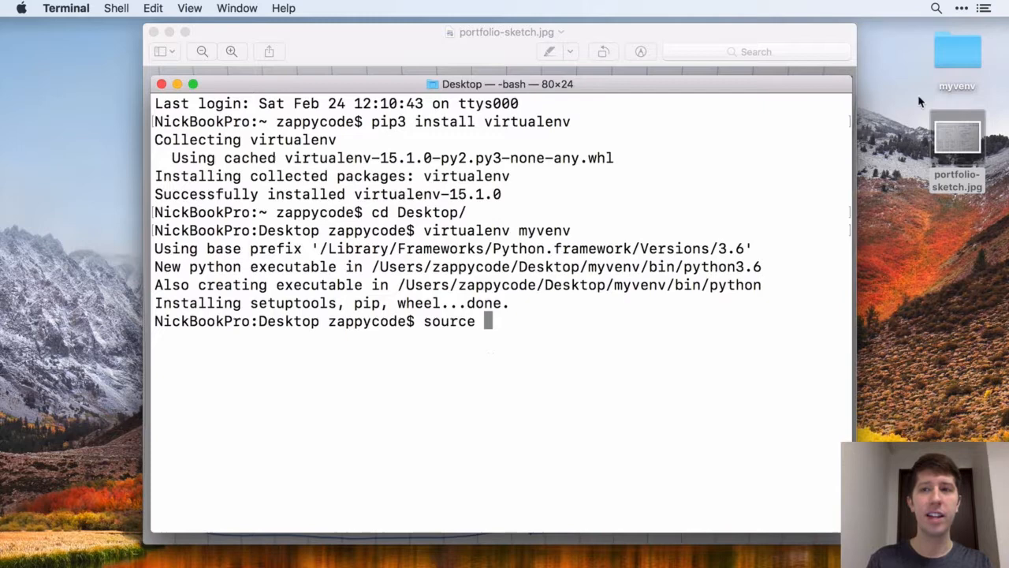
mouse_move(754, 213)
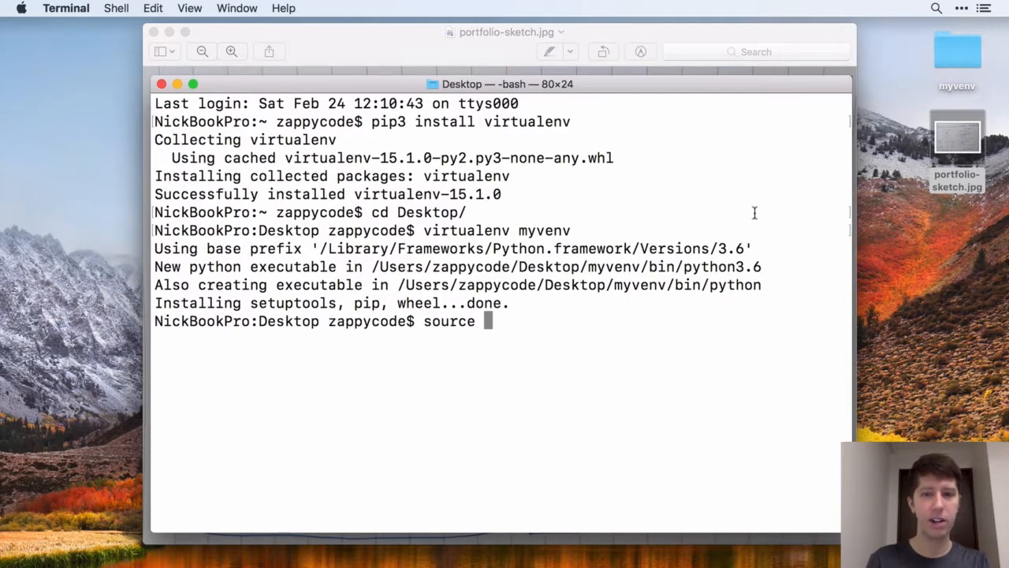
type("myvenv/")
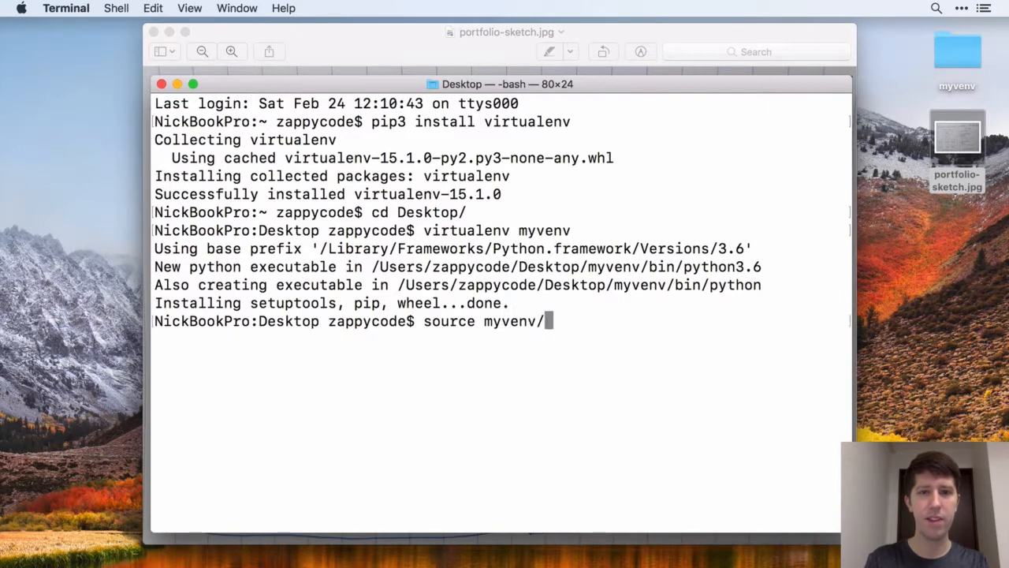
type("b")
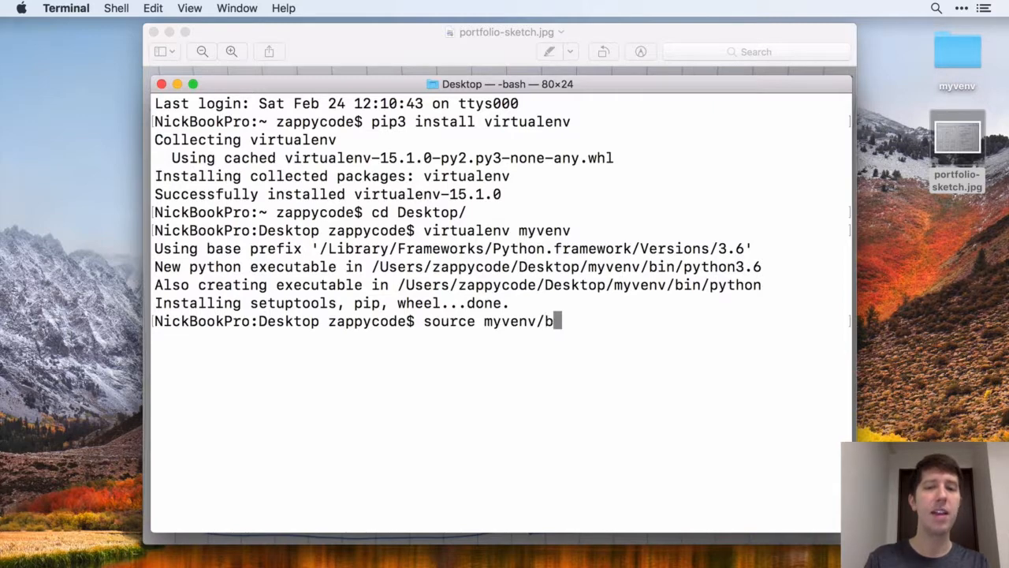
type("in/acr")
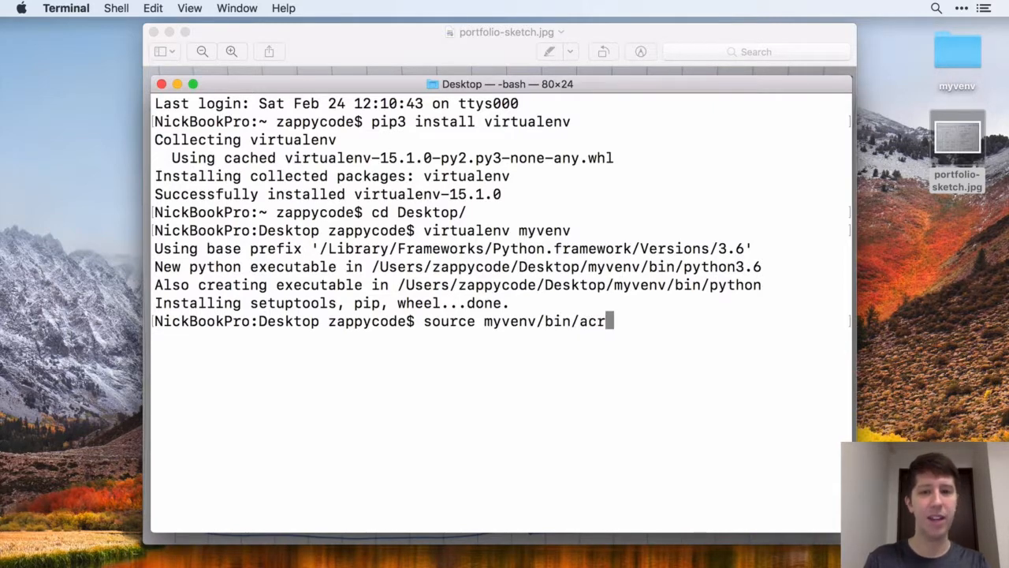
type("ivate")
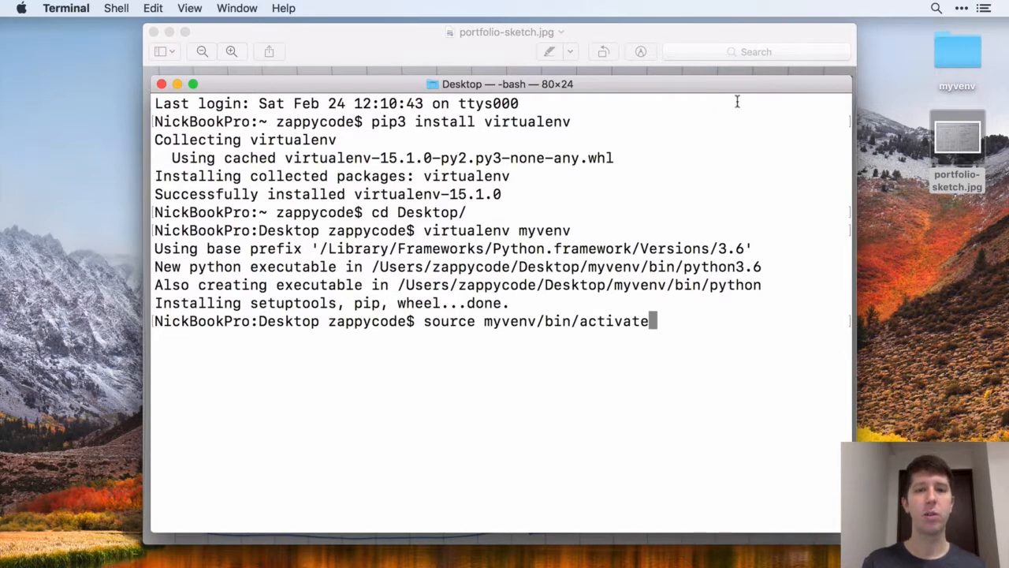
mouse_move(803, 153)
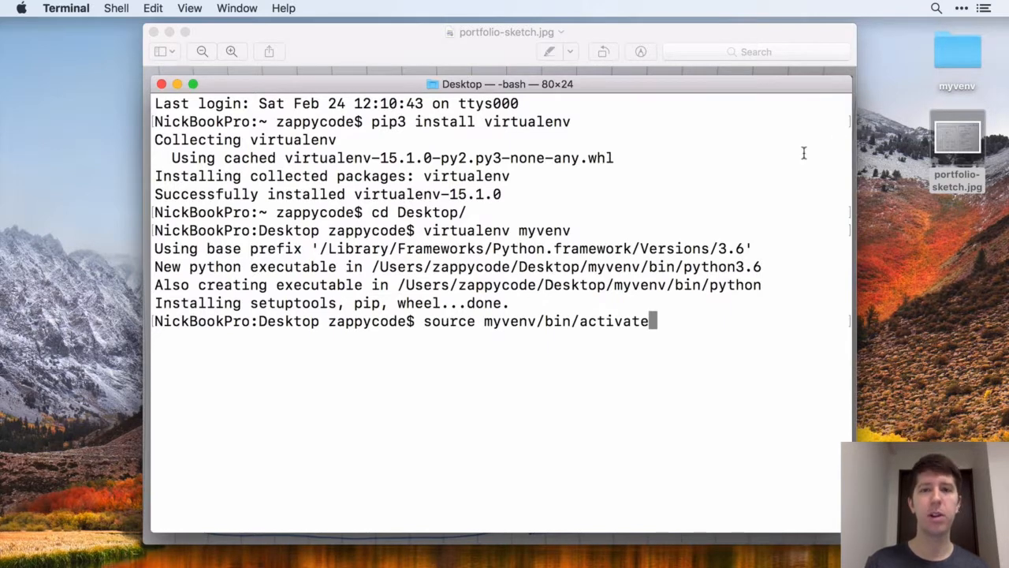
mouse_move(594, 345)
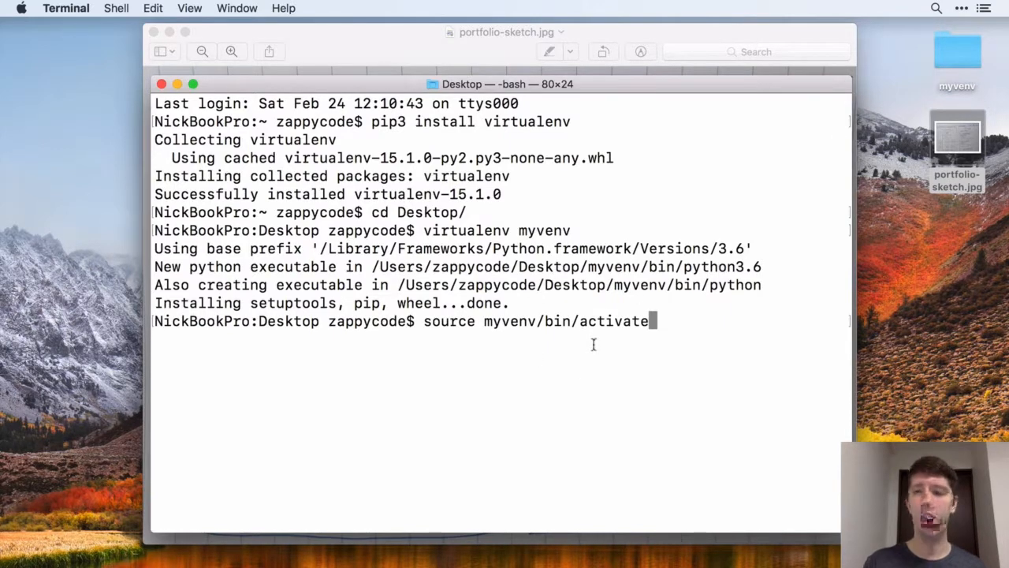
key("Return")
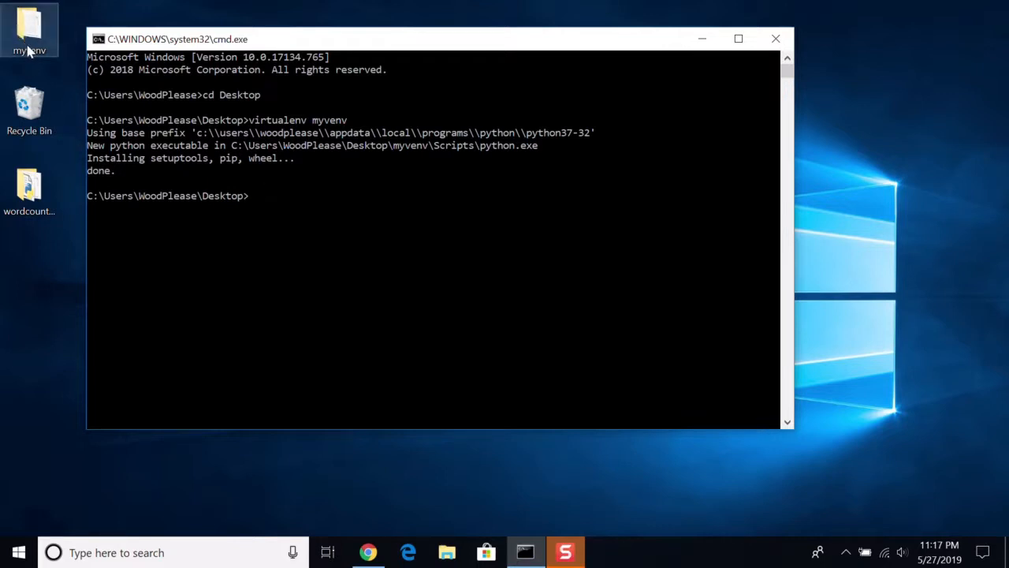
mouse_move(355, 247)
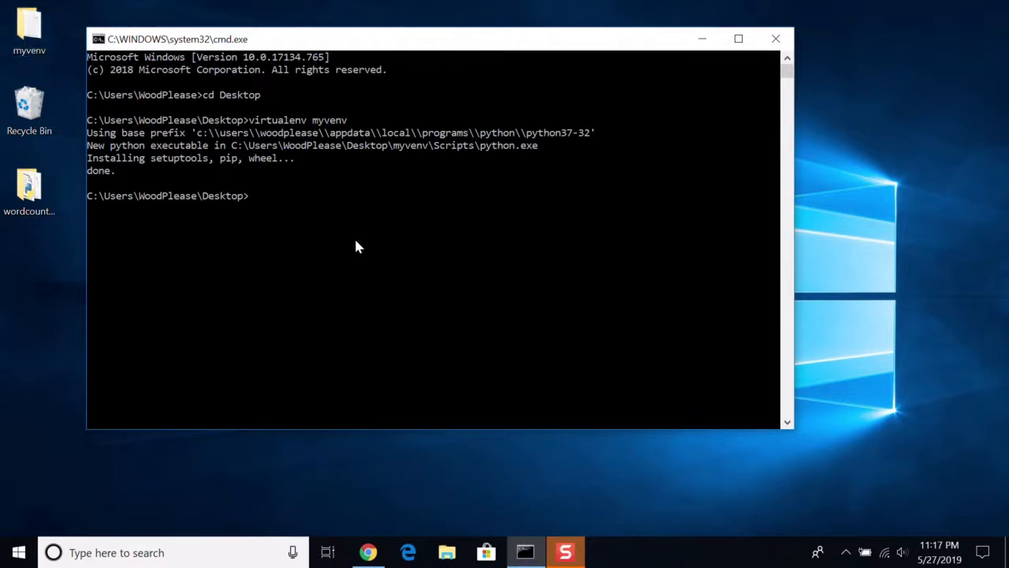
Run 'myvenv\Scripts\activate' to activate myvenv, then deactivate it again
type("my")
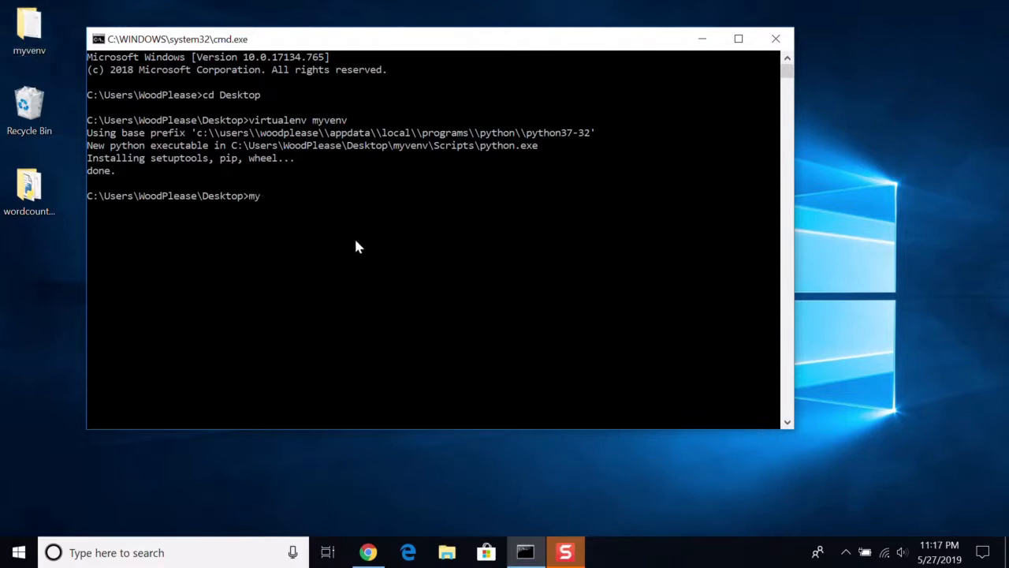
type("venv\\")
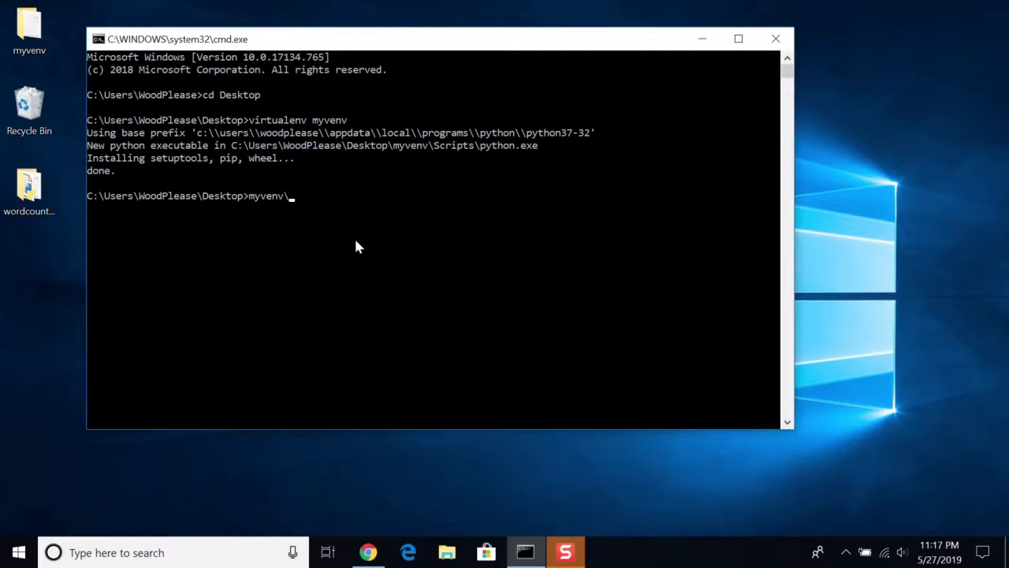
type("Scripts\\a")
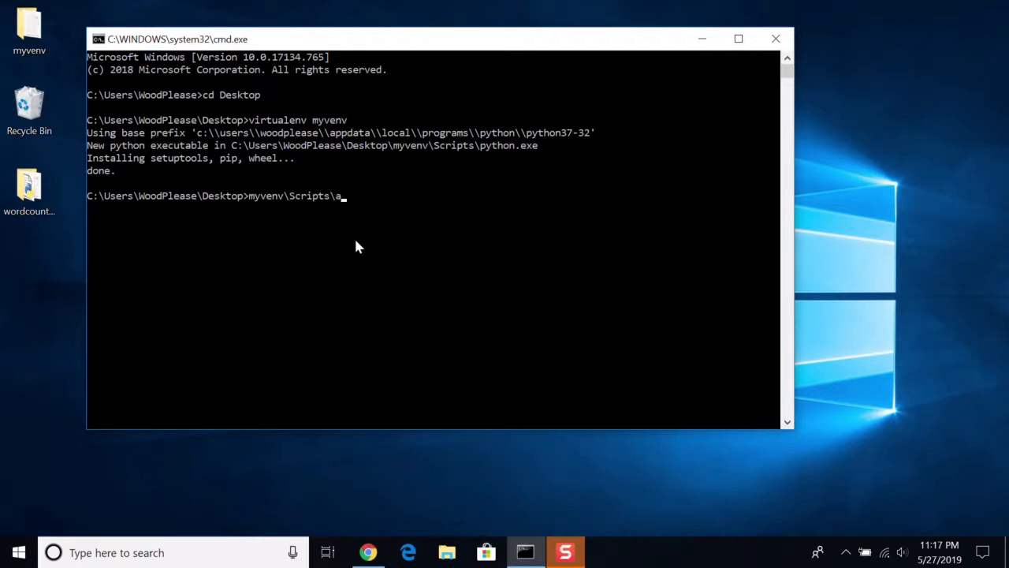
type("ctivate")
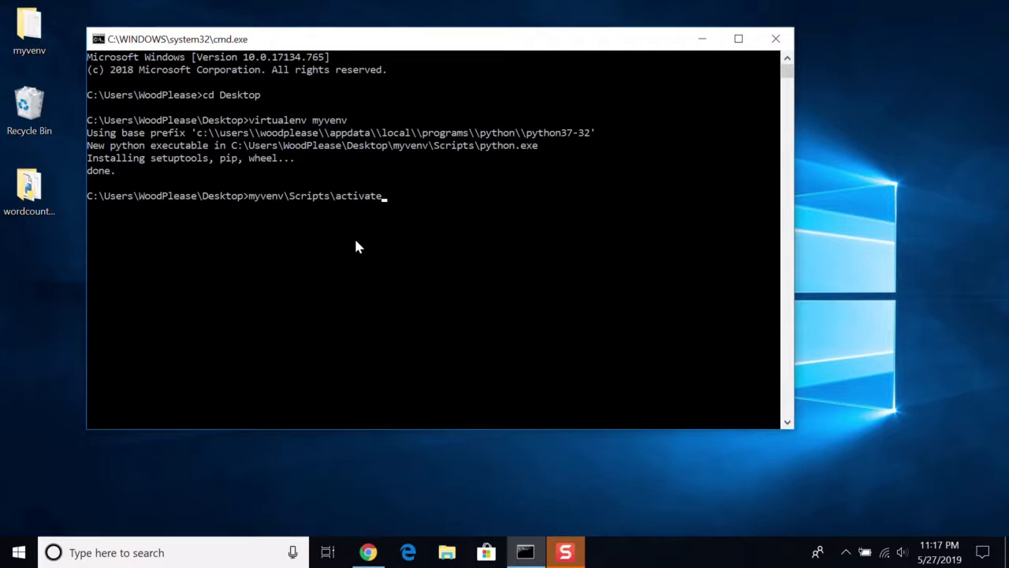
key("Return")
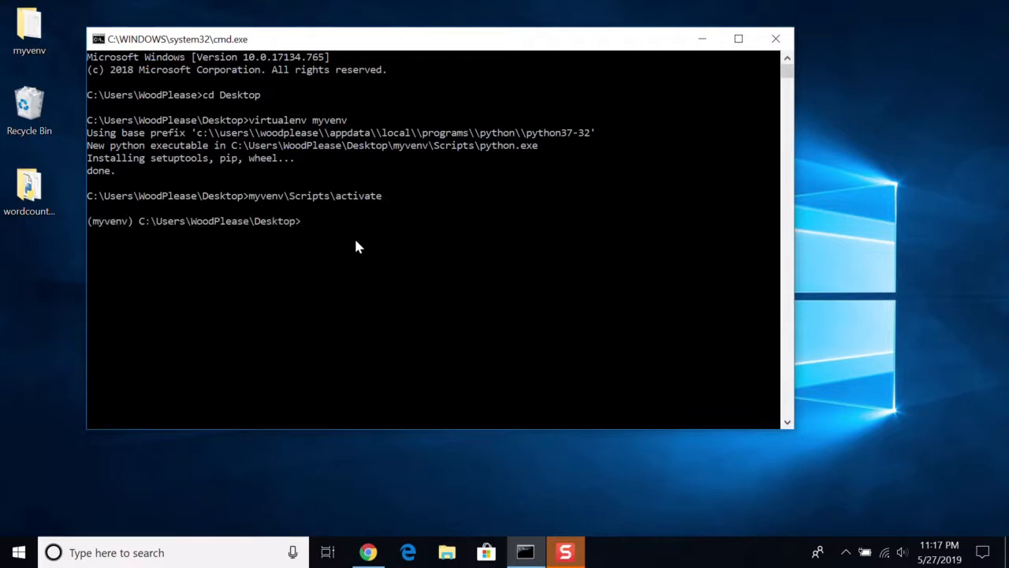
type("deact")
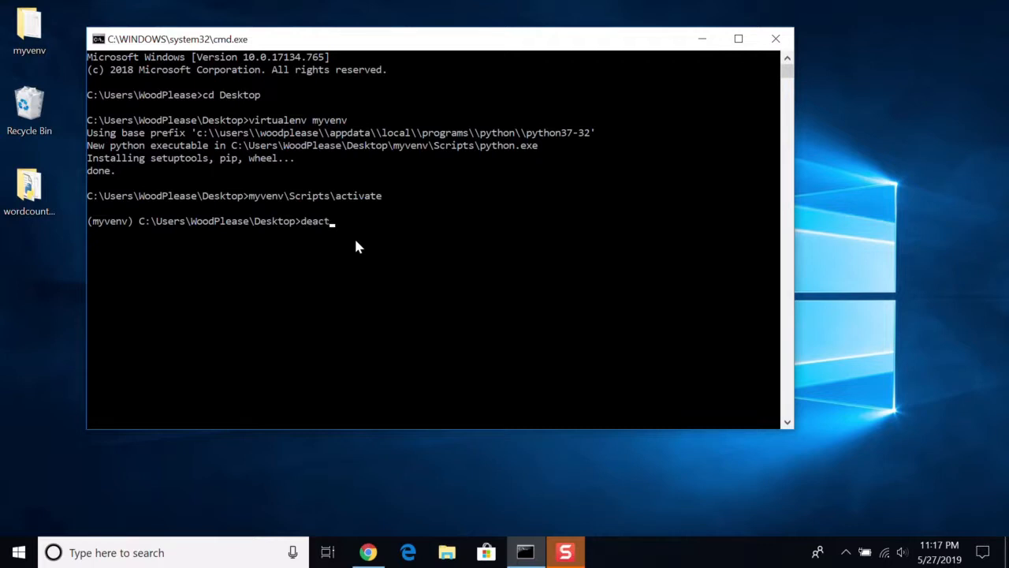
key("Return")
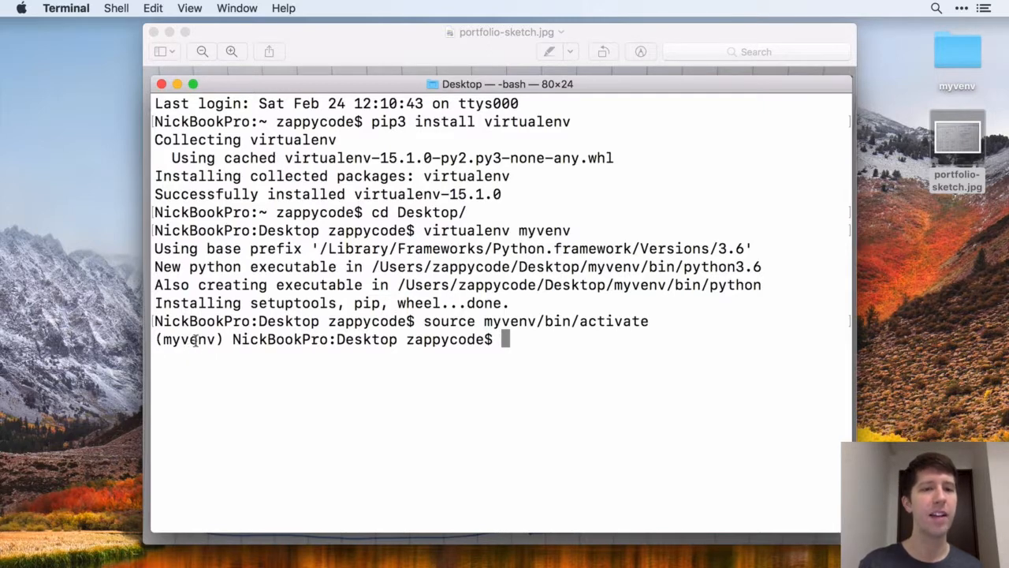
mouse_move(174, 389)
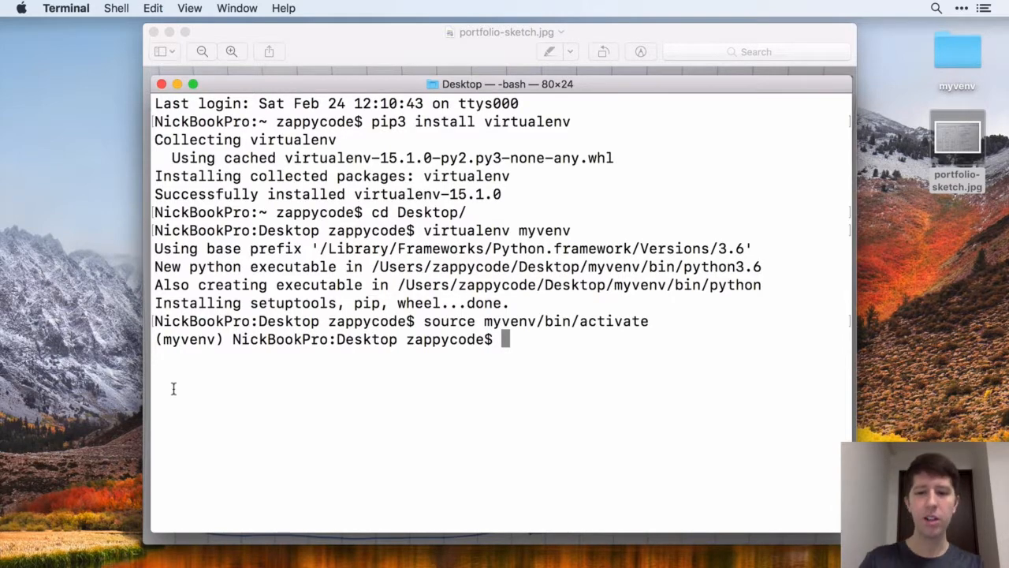
Start python inside myvenv to see version 3.6.4, then exit the interpreter
type("python")
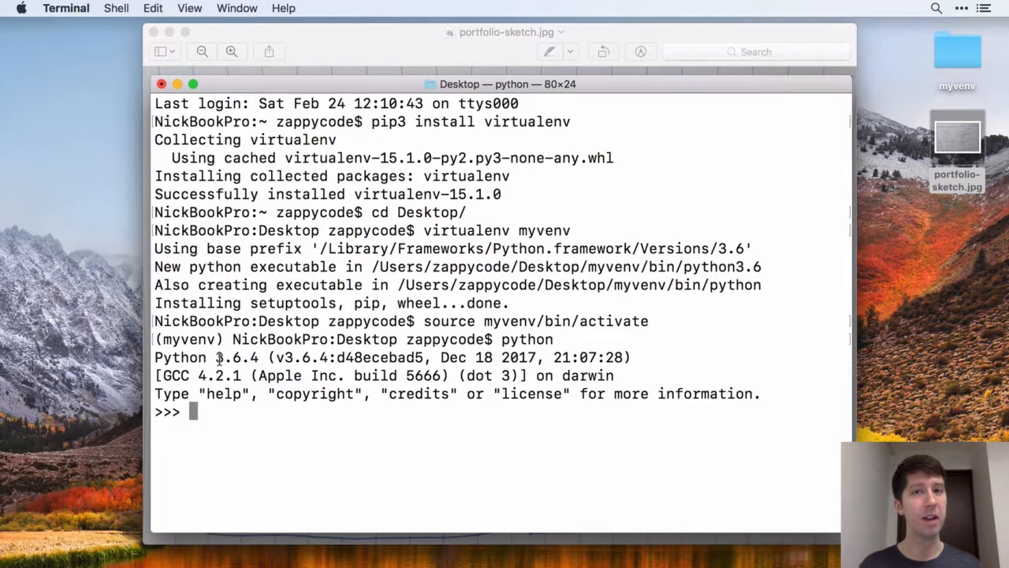
type("exi")
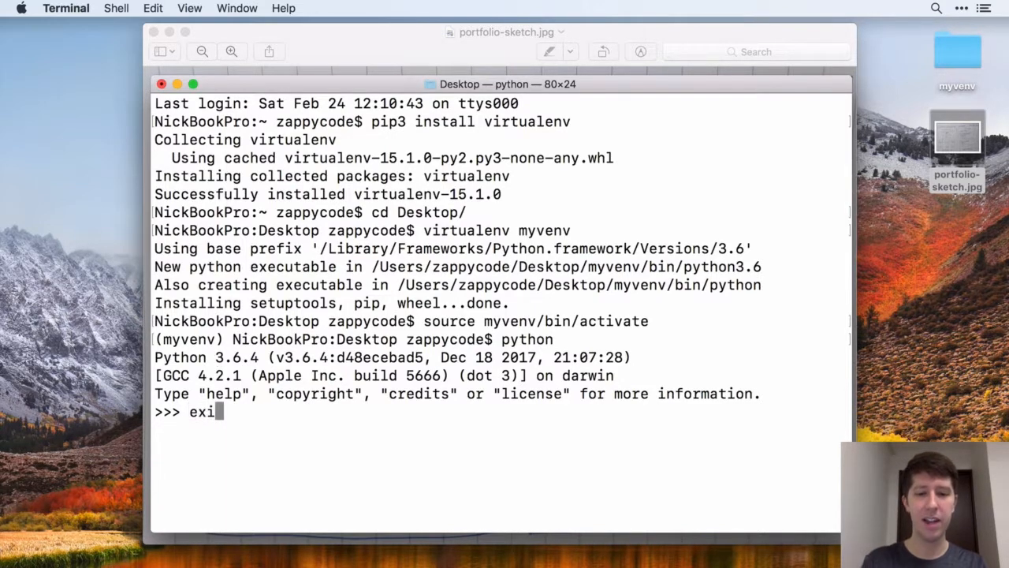
type("t(")
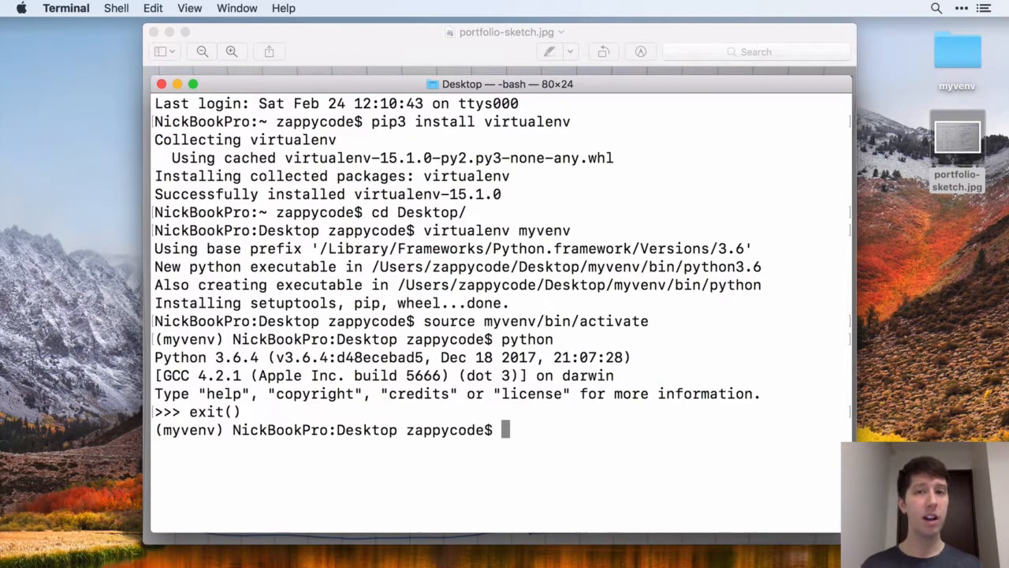
Deactivate myvenv, start system python showing 2.7.10, then exit()
type("deactivate")
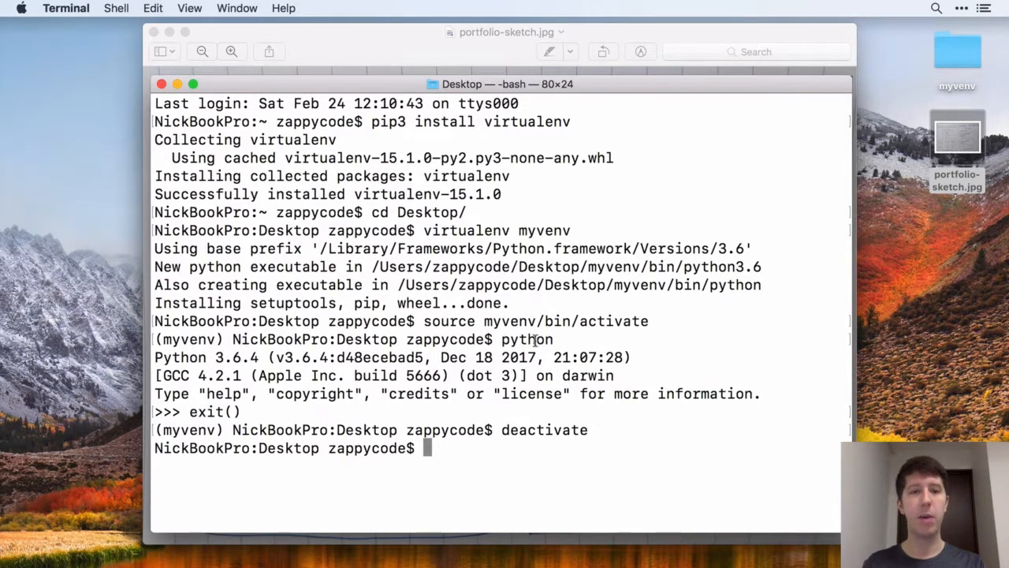
type("p")
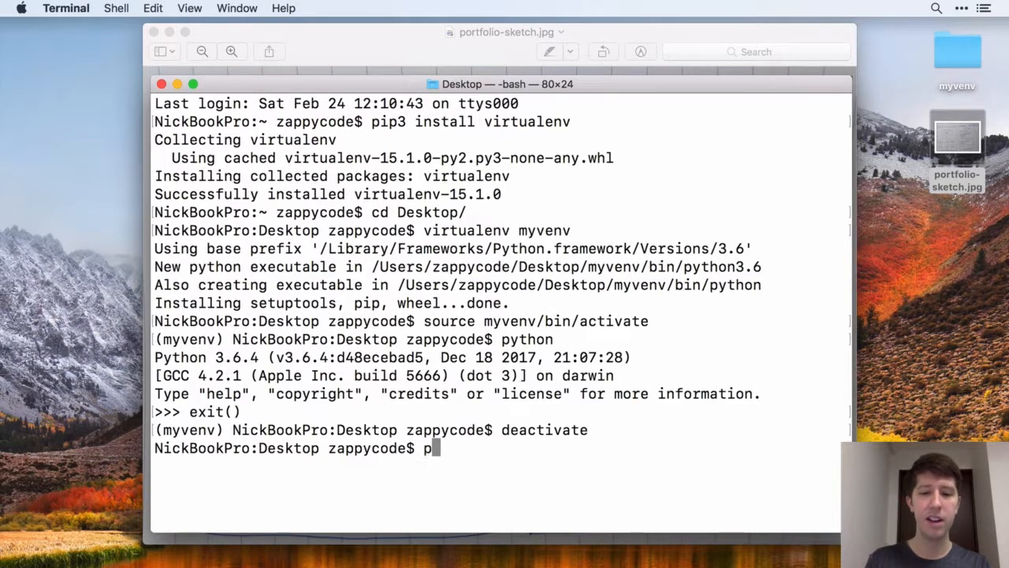
key("Return")
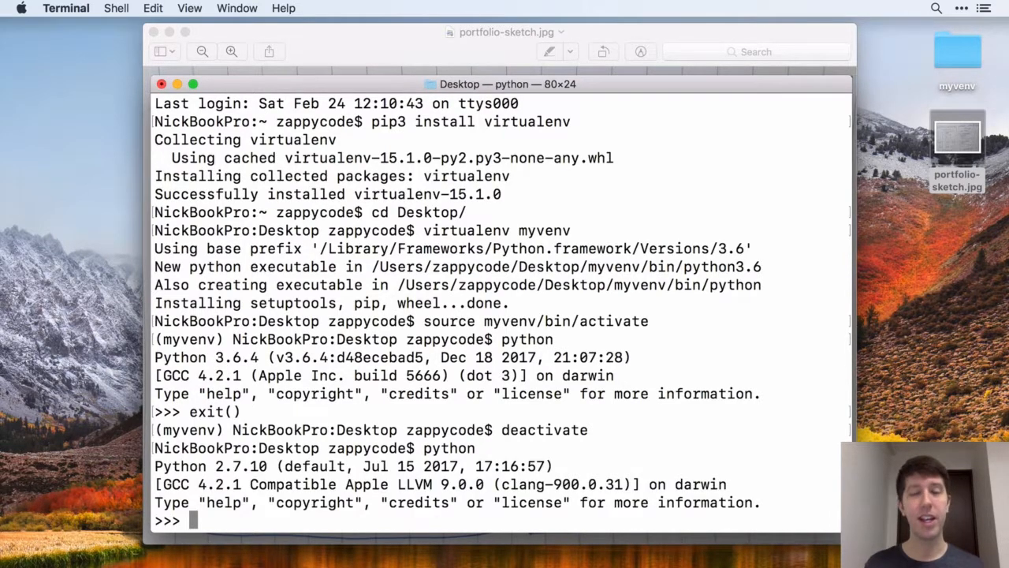
type("exit()")
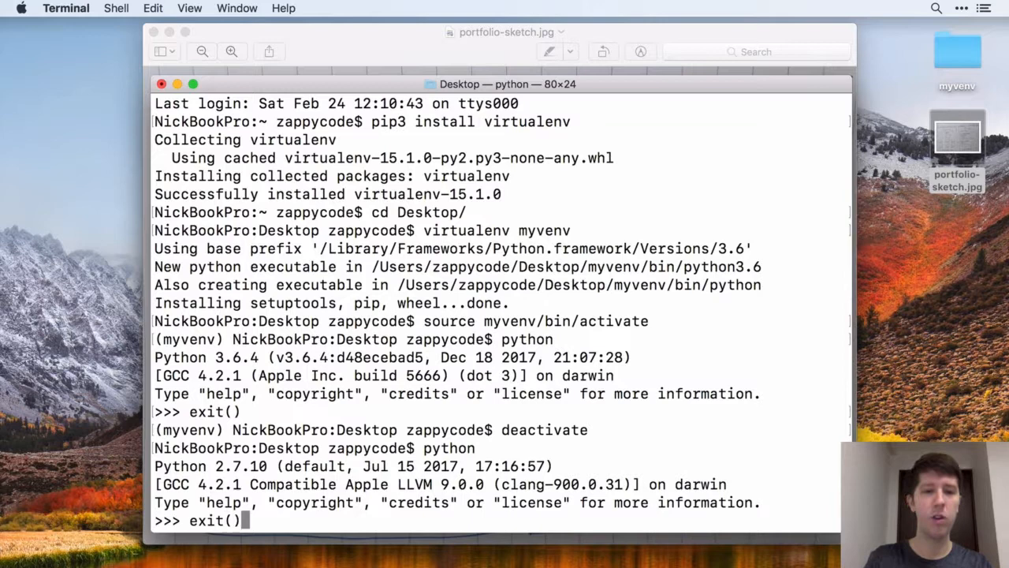
key("Return")
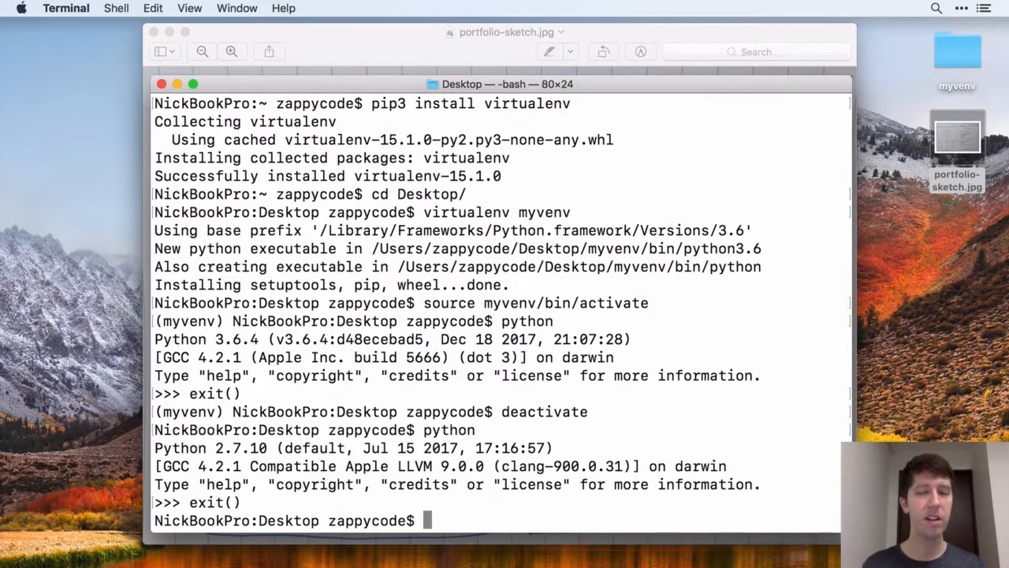
Run 'source myvenv/bin/activate' with Tab completion to reactivate myvenv
type("sour")
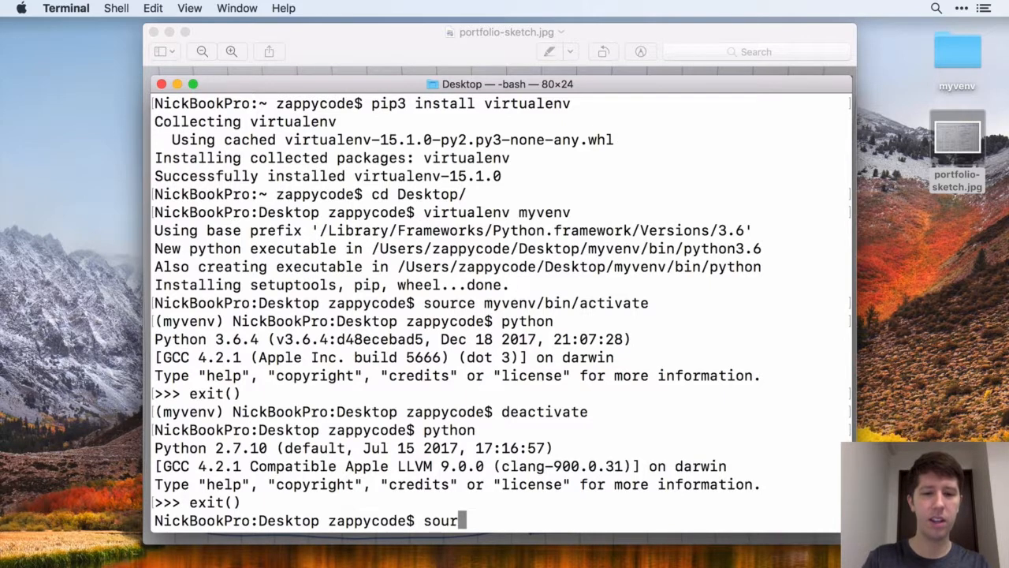
type("ce")
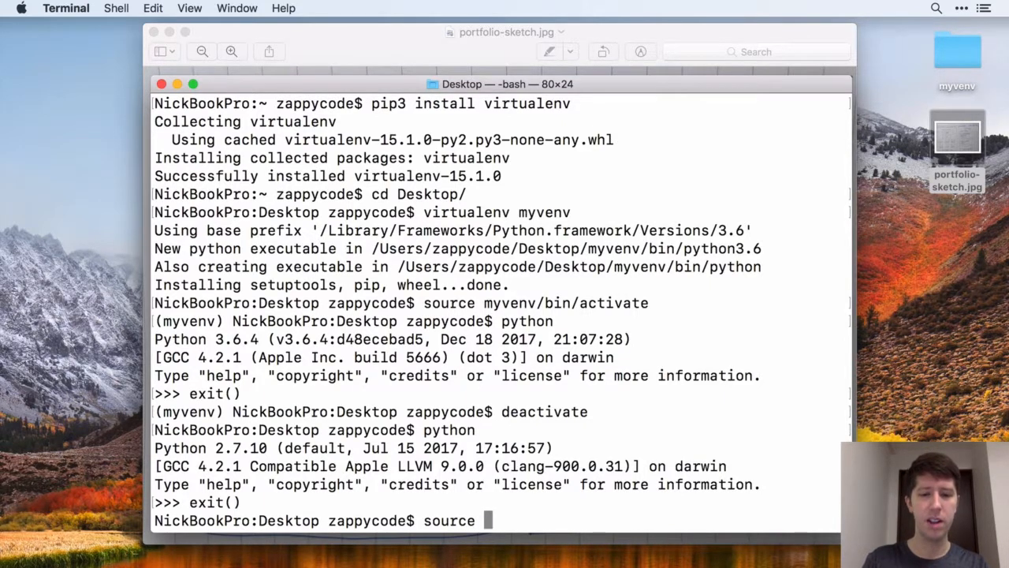
type("myvenv/b")
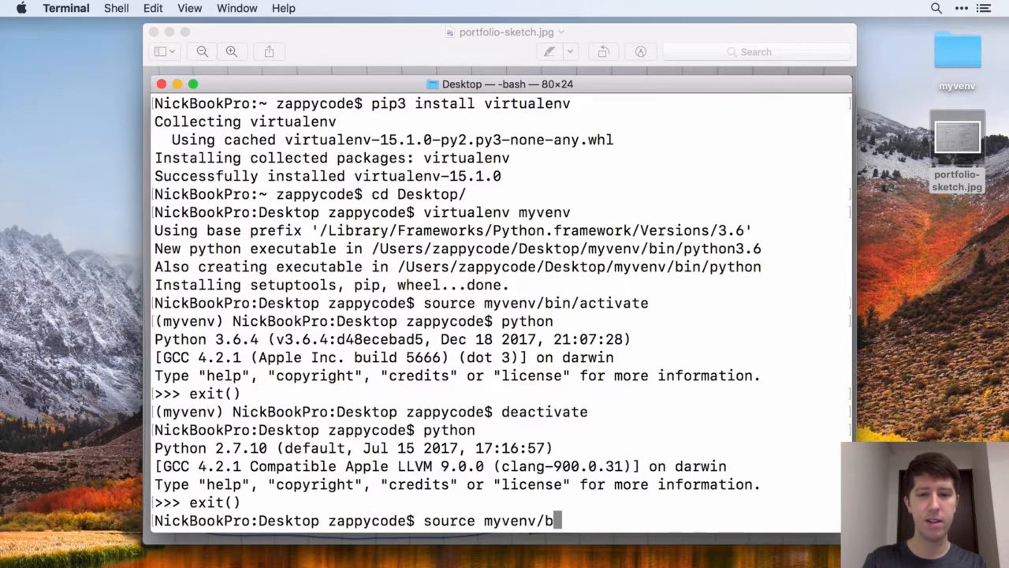
key("Return")
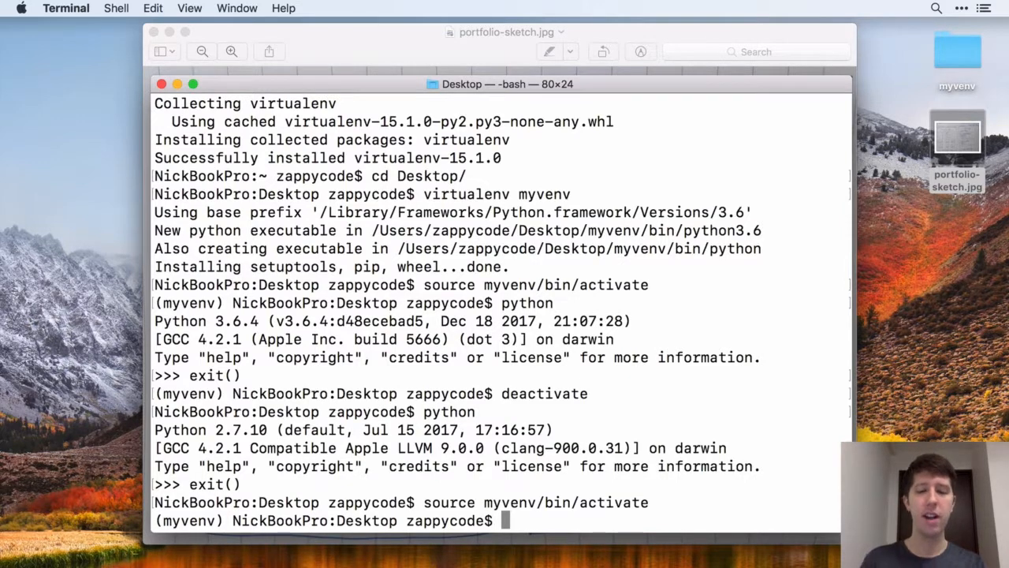
Run 'django-admin startproject portfolio' to create the portfolio project
type("django-admin")
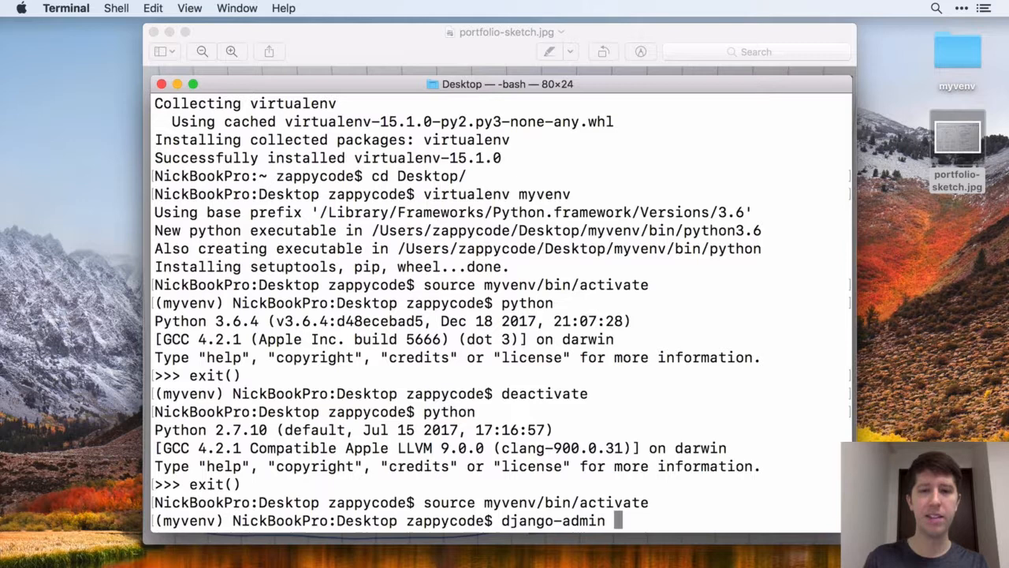
type("st")
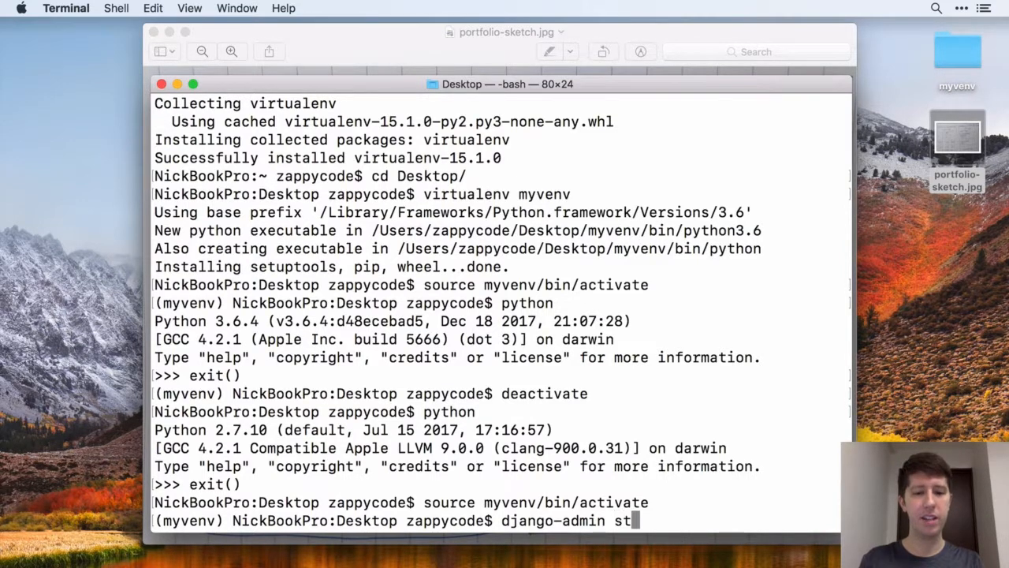
type("artproject")
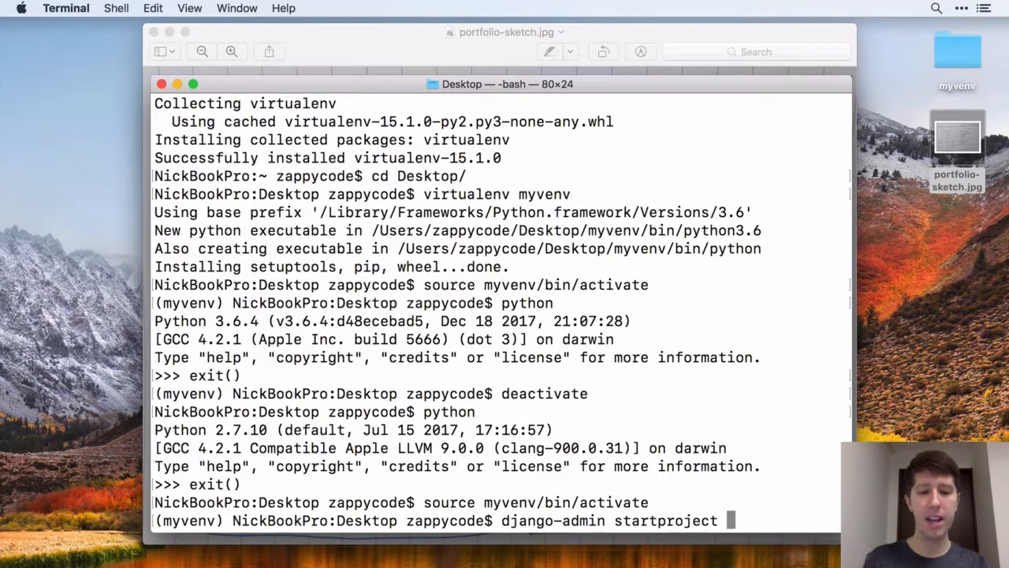
type("port")
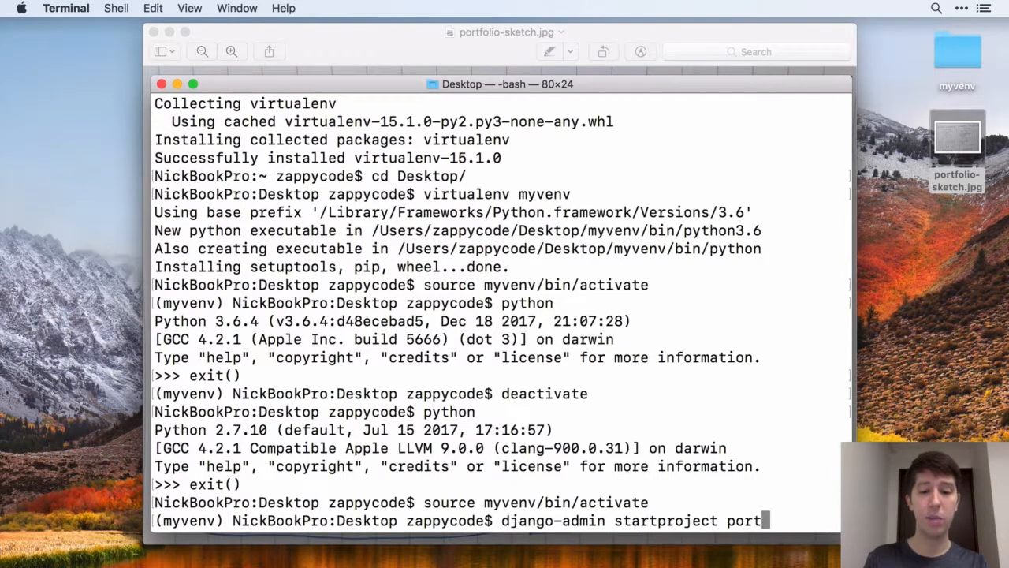
type("folio")
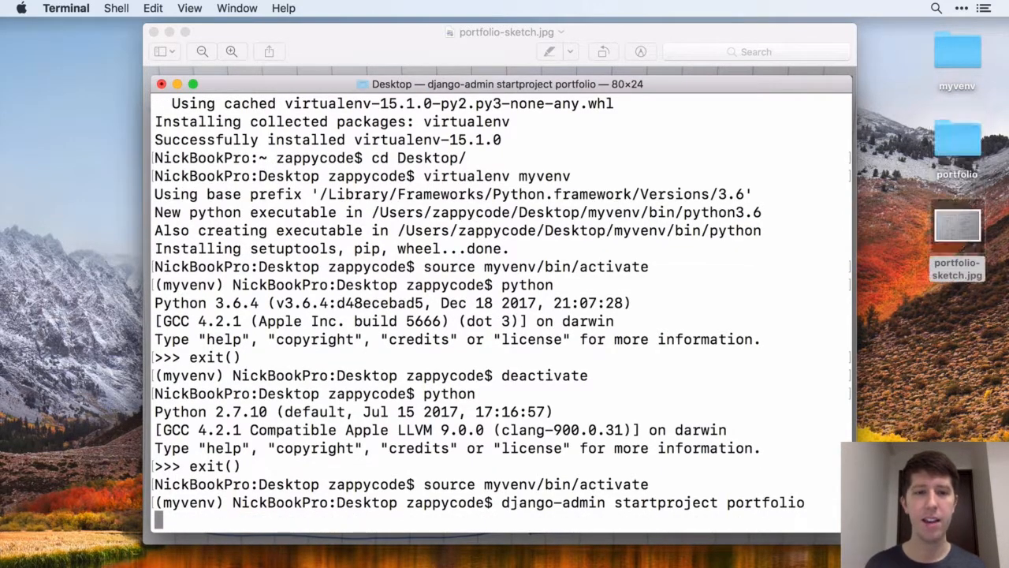
key("Return")
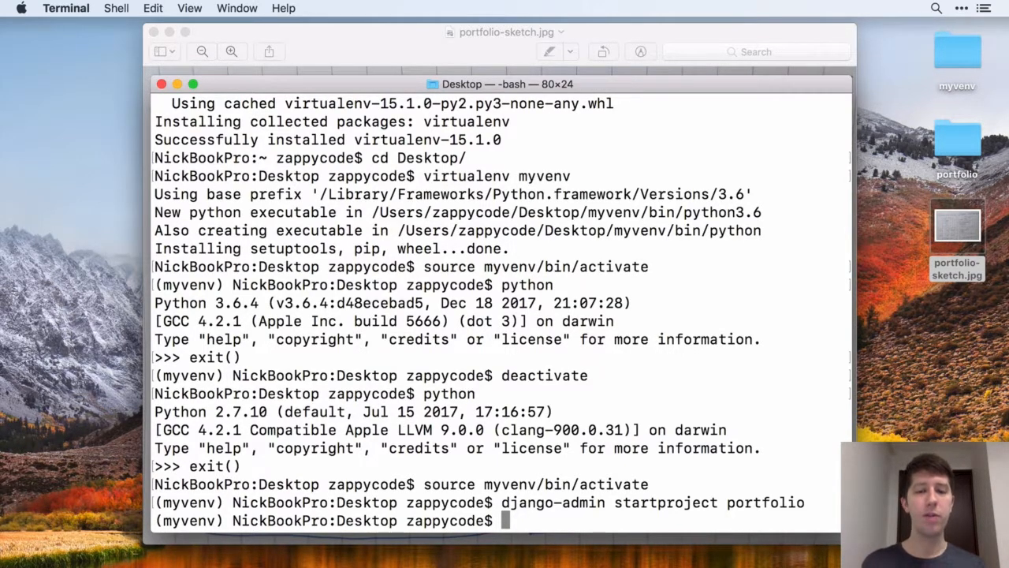
Enter the portfolio folder and begin 'python manage.py runserver', which fails without Django
type("cd portfolio")
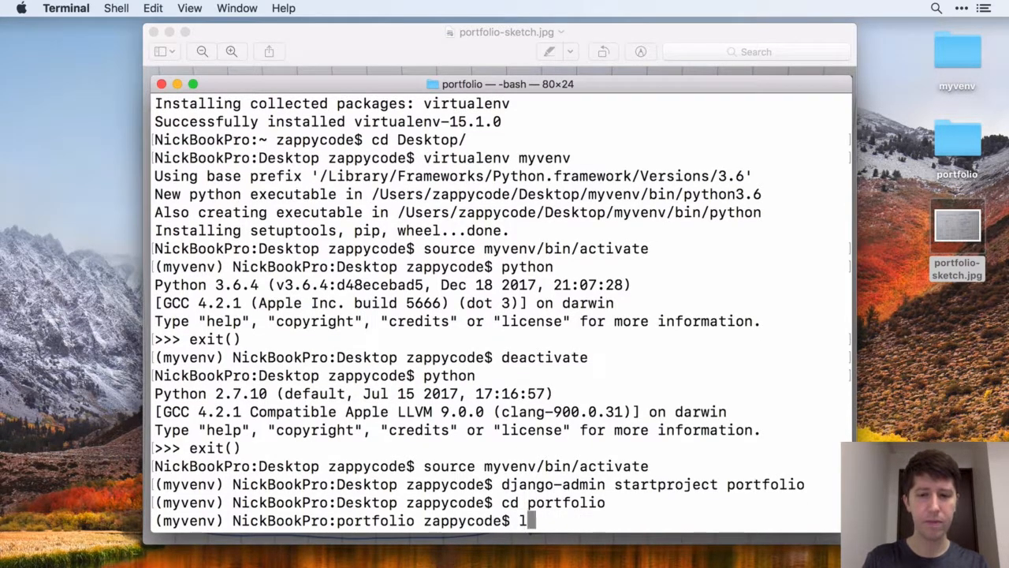
key("Return")
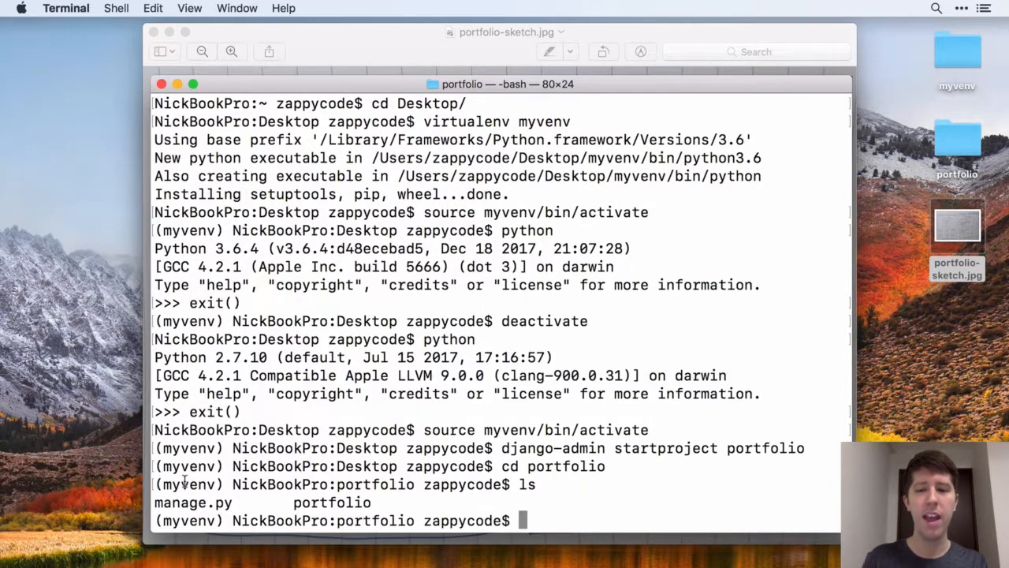
type("python manage.py runserver")
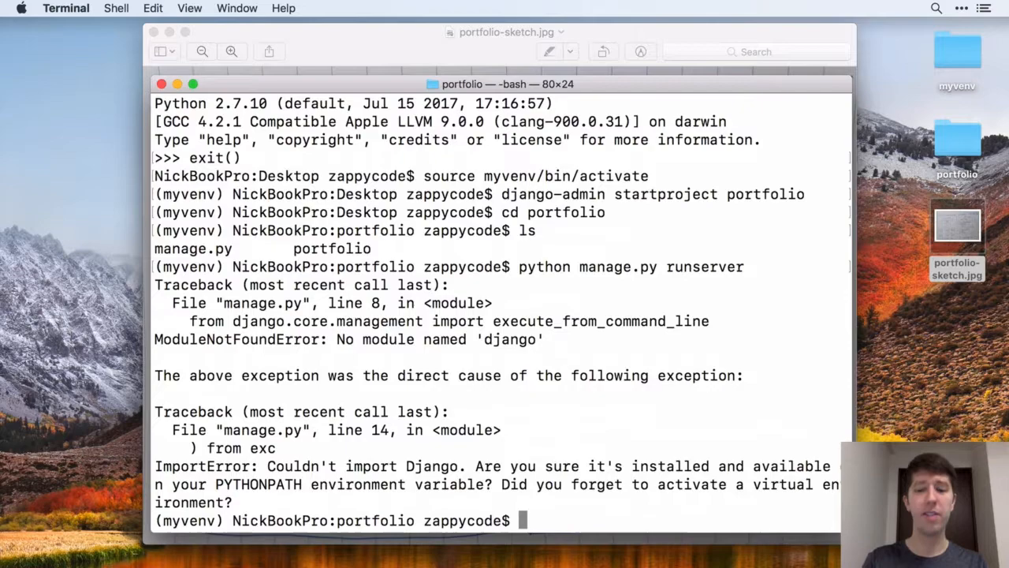
Run pip with no arguments to show its usage and options
type("pip")
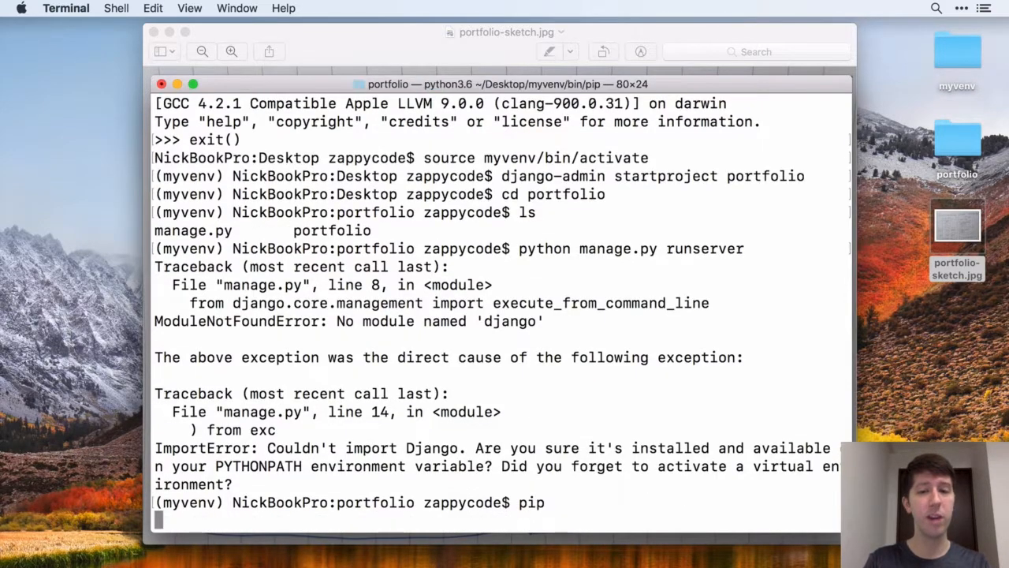
key("Return")
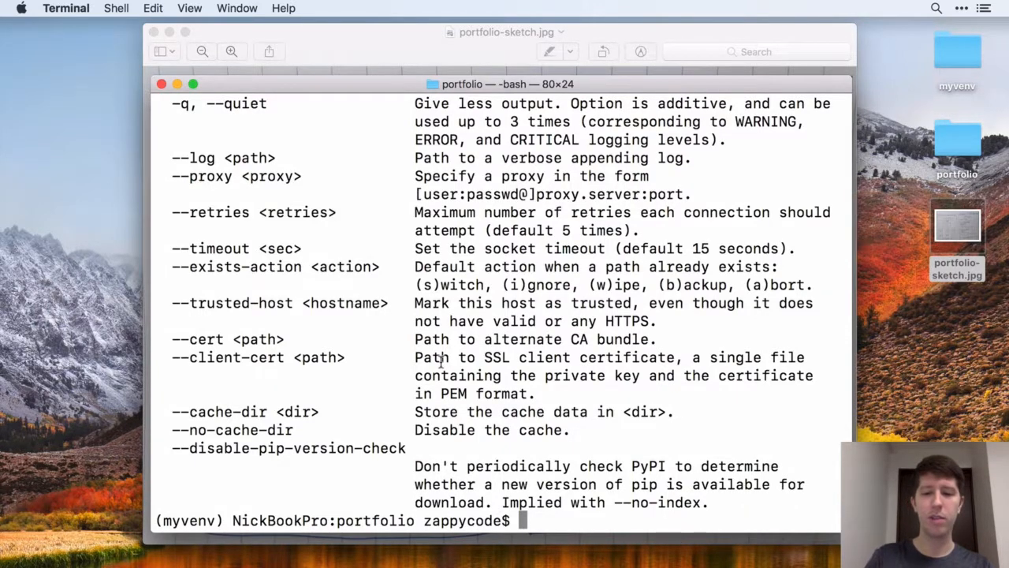
Start installing Django 2.0.2 into myvenv with pip install django==2.0.2
type("pip install")
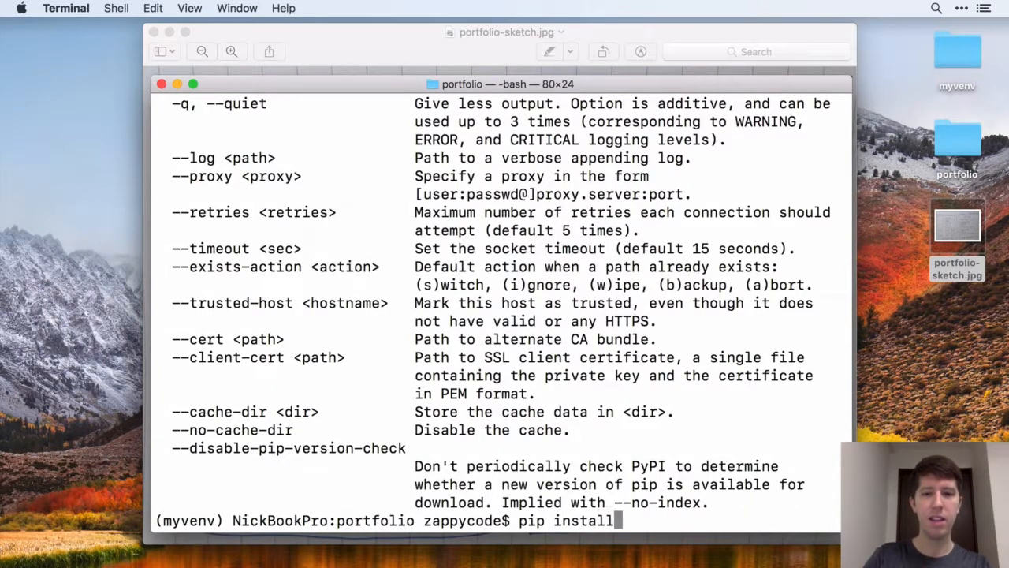
type("django")
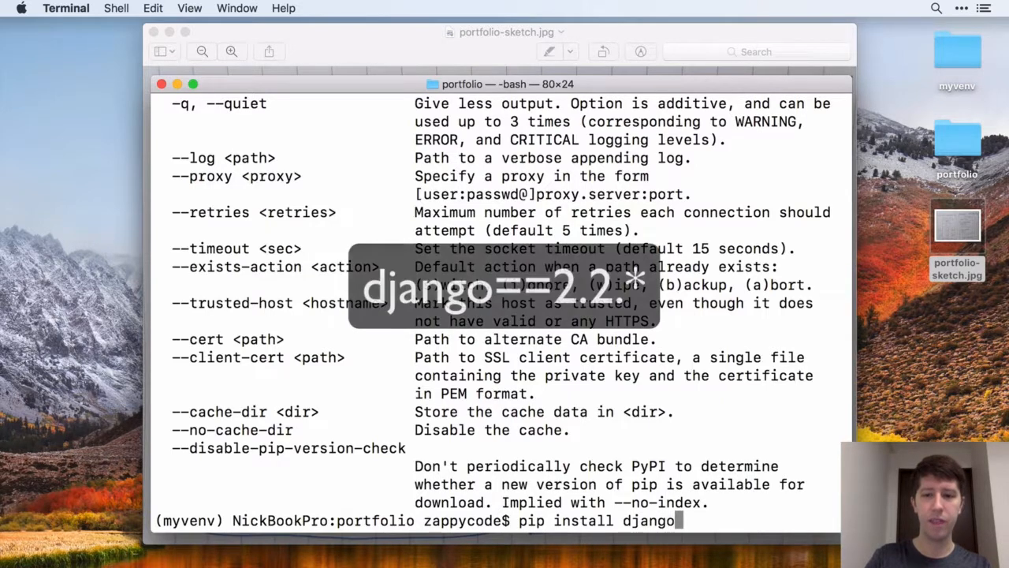
type("==2.")
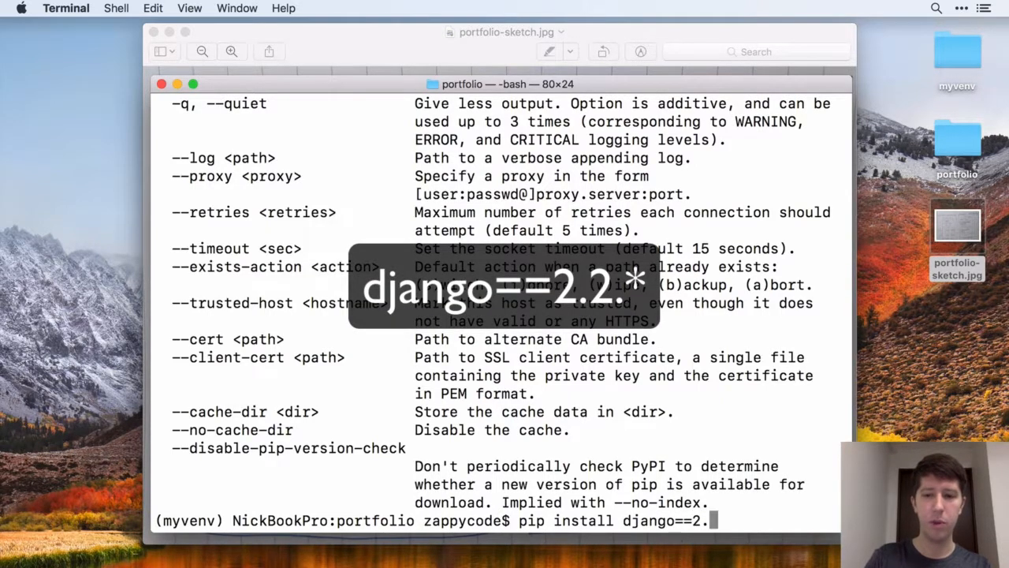
key("Return")
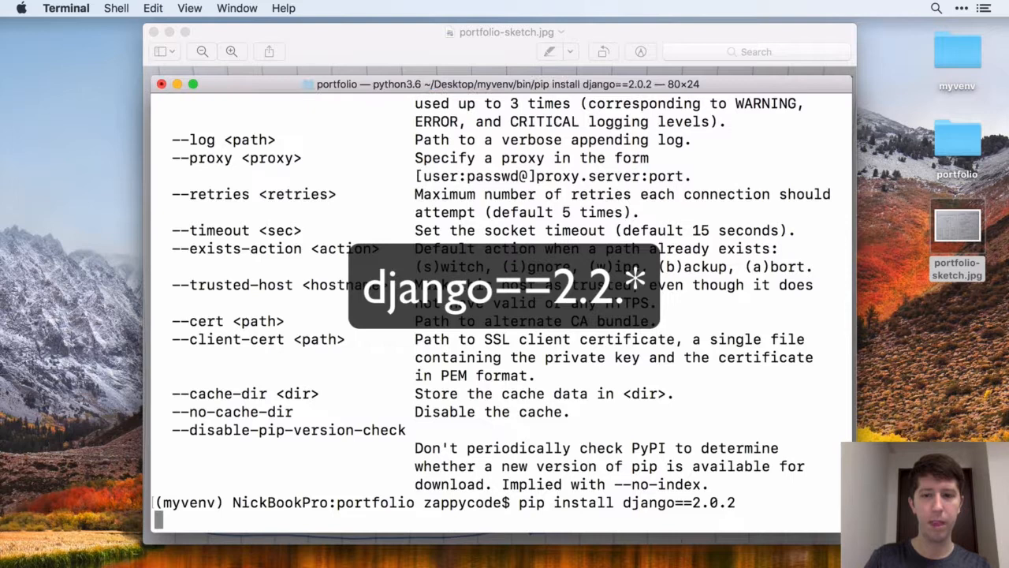
key("Return")
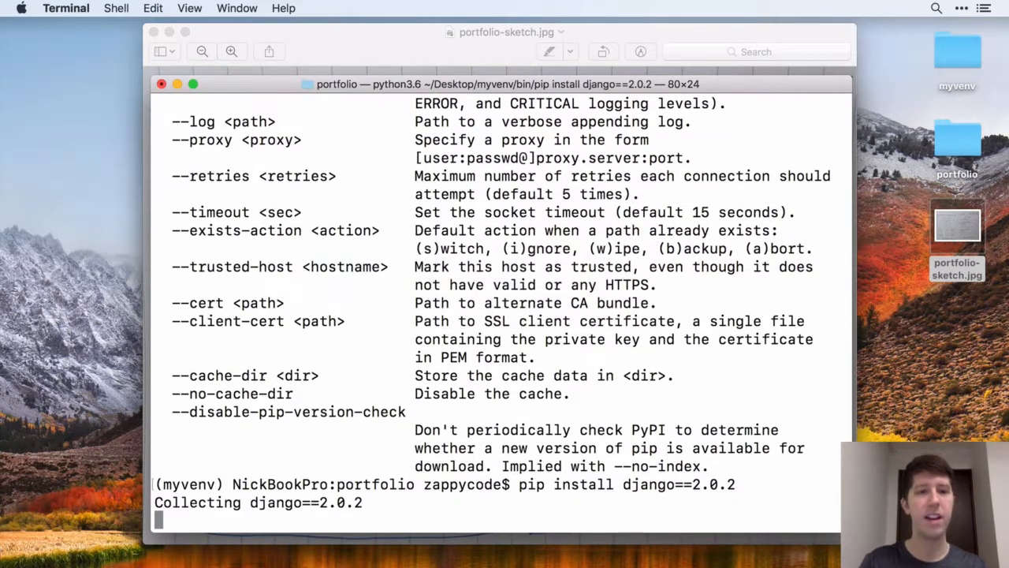